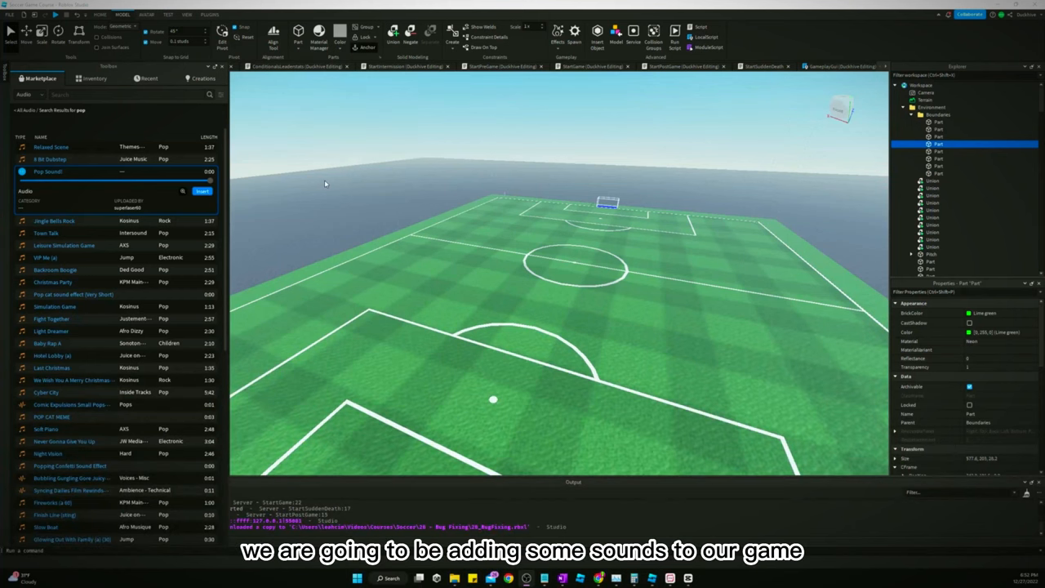
Preview Pop Sound! and Relaxed Scene, name the folder Sounds, and insert Pop Sound!
left_click(127, 95)
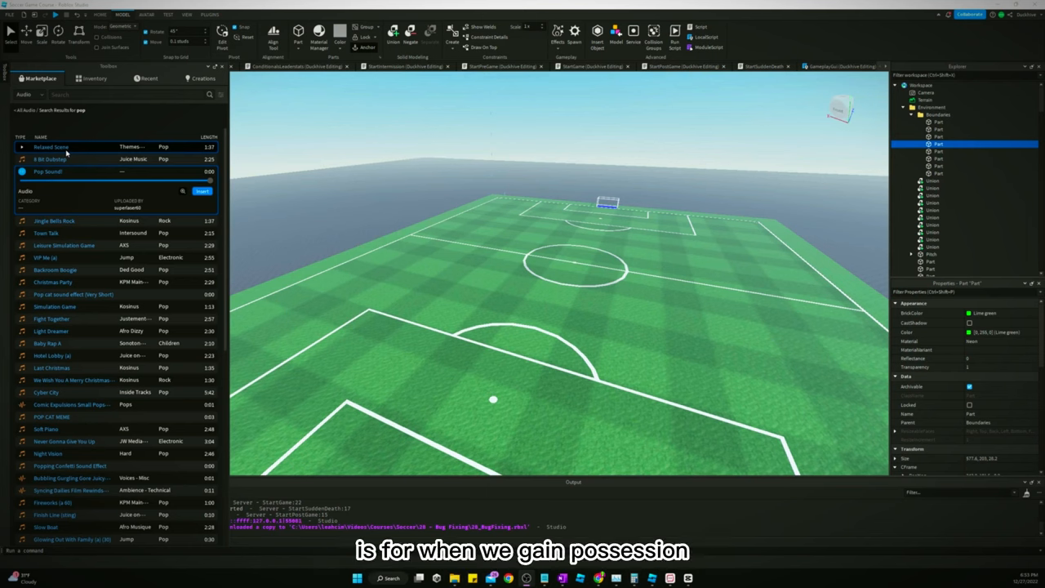
left_click(123, 95)
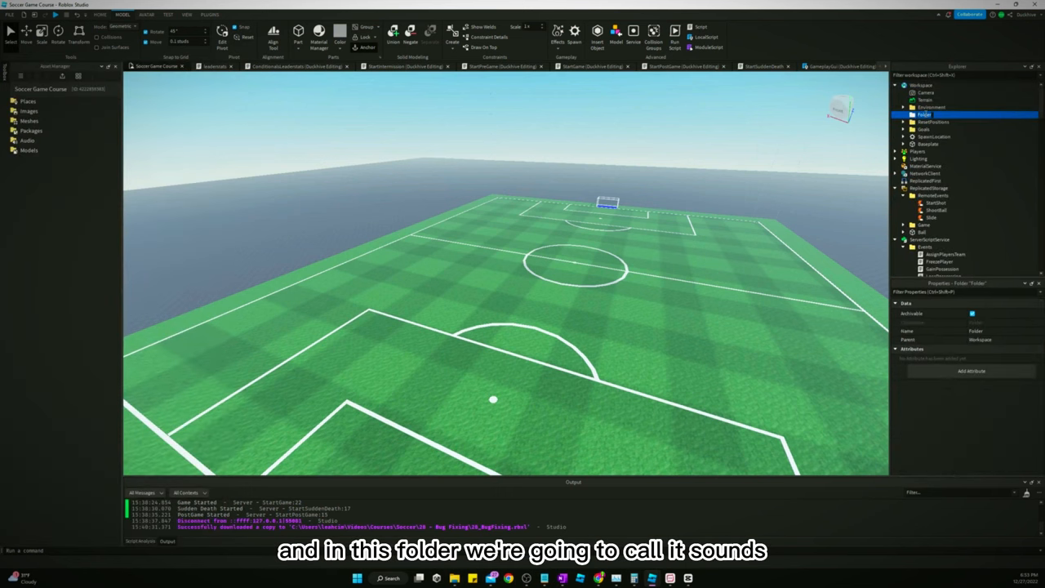
type("Sounds")
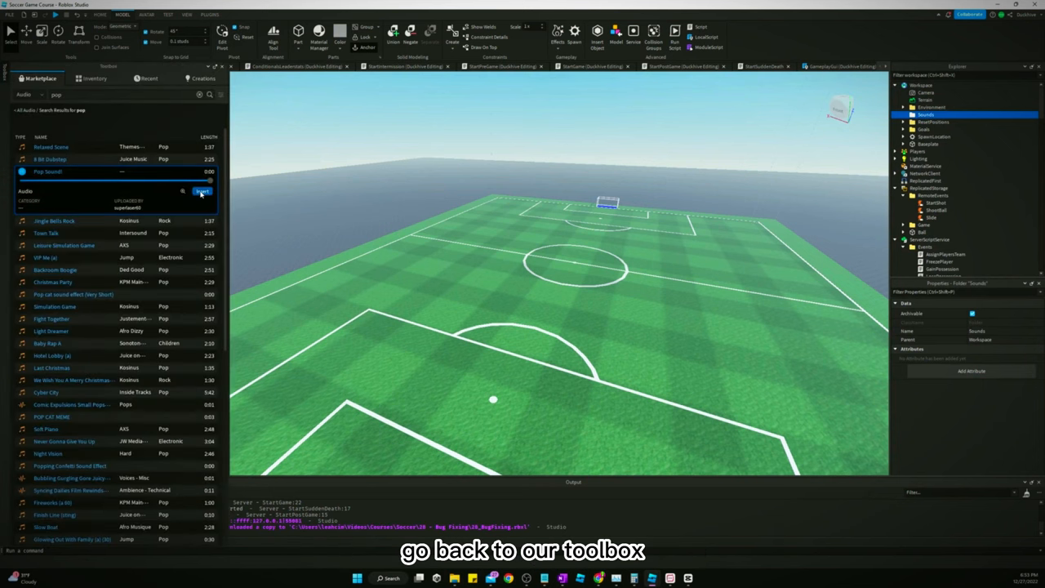
left_click(202, 191)
type("GainPossession")
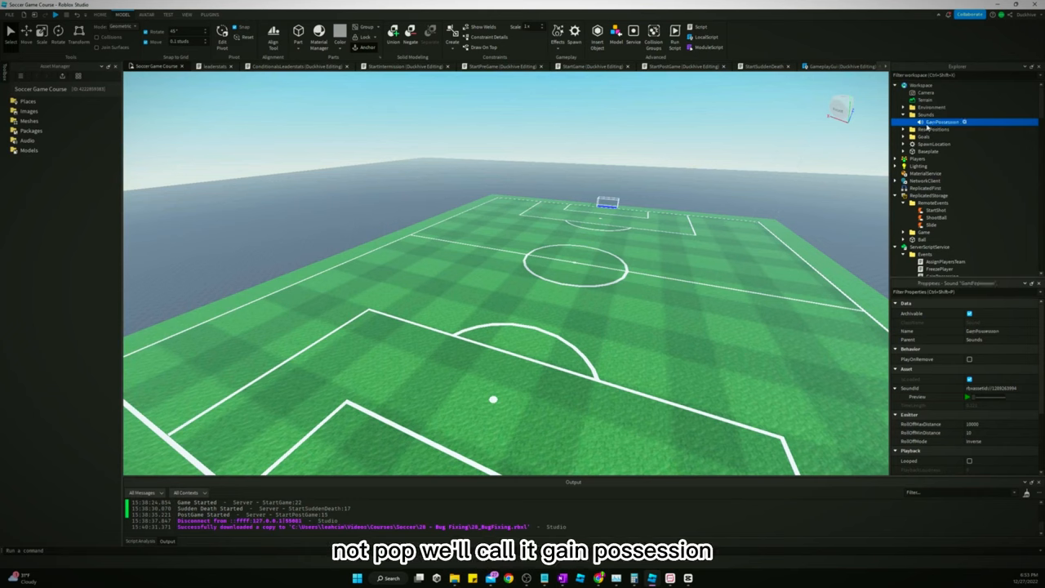
mouse_move(809, 121)
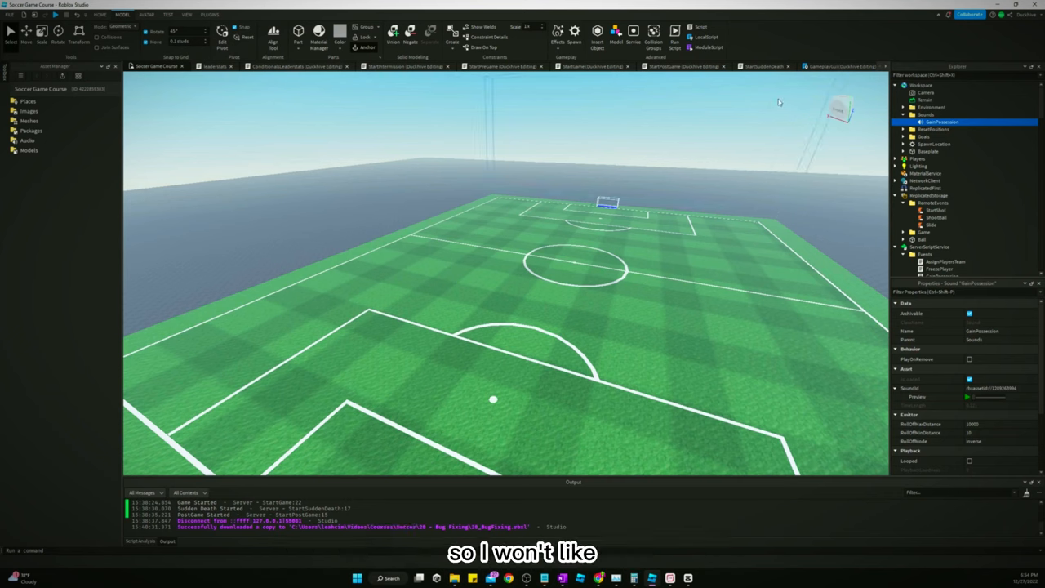
mouse_move(182, 125)
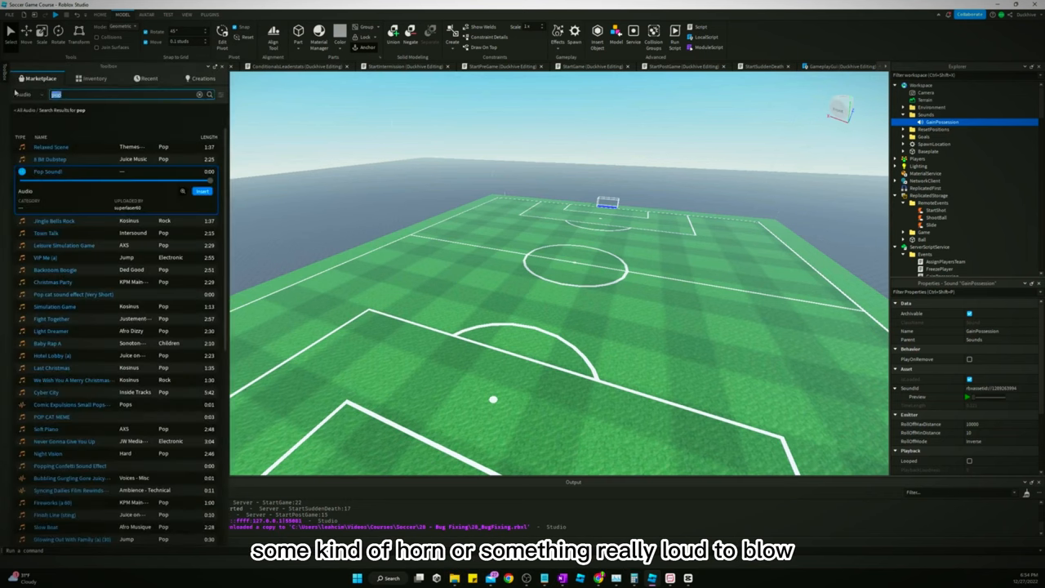
Search audio for 'train ho', preview Ship Horn, and insert it into Sounds.
type("train ho")
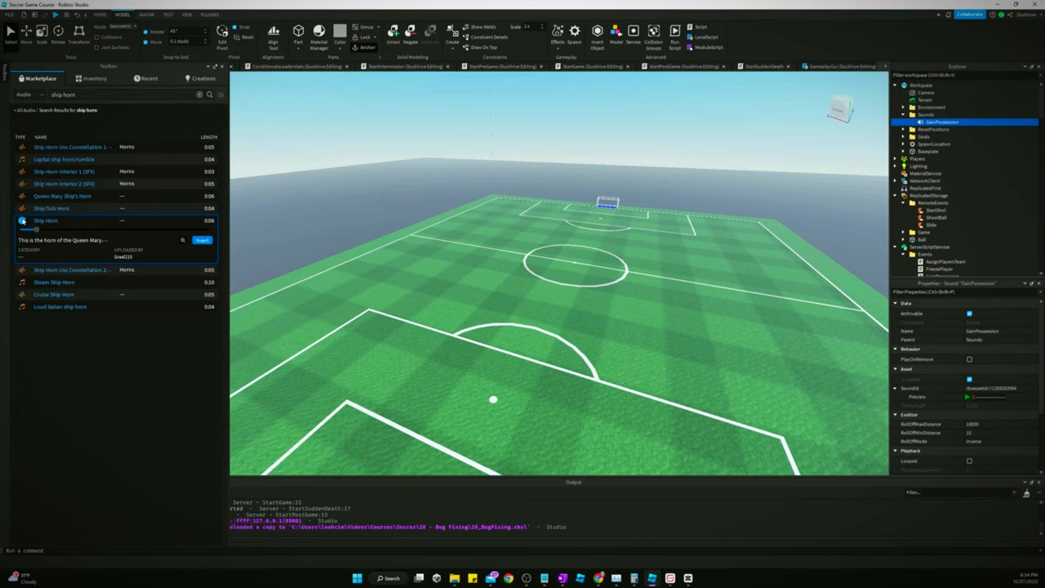
left_click(24, 221)
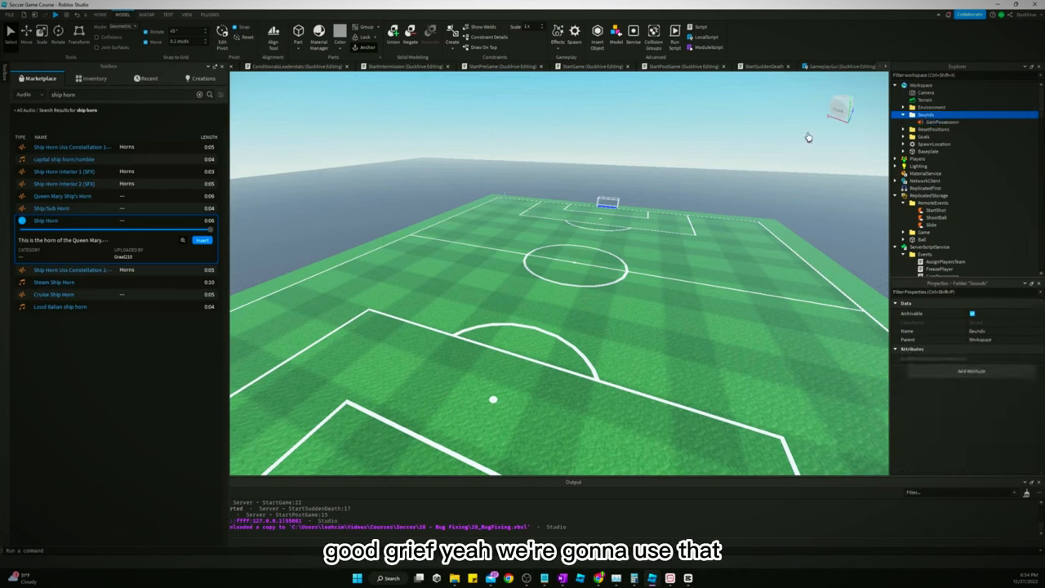
left_click(938, 129)
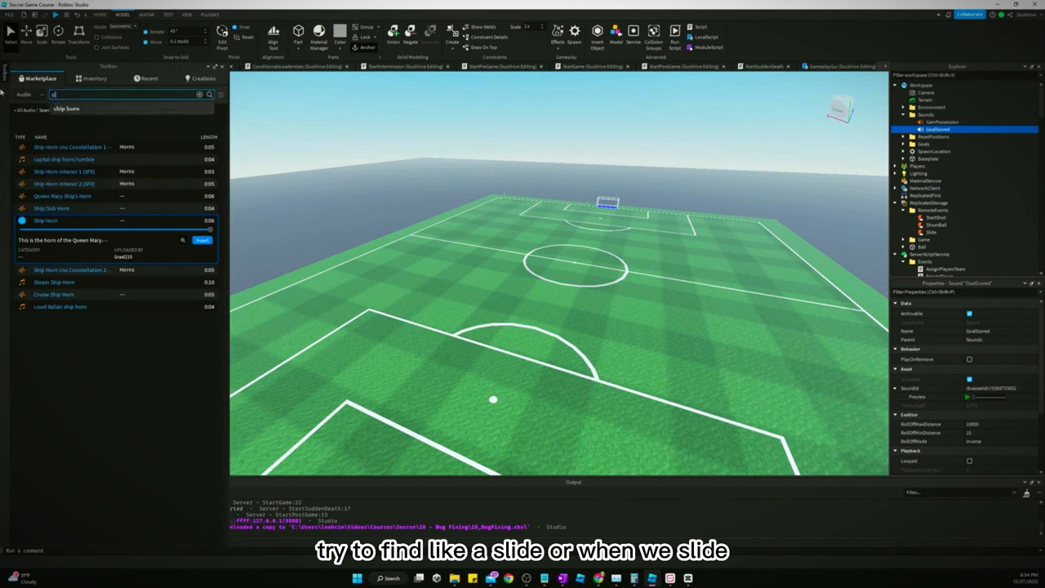
Search 'slide' and 'baseball slide' audio, previewing a slide clip and Baseball Runner Slide.
type("slide")
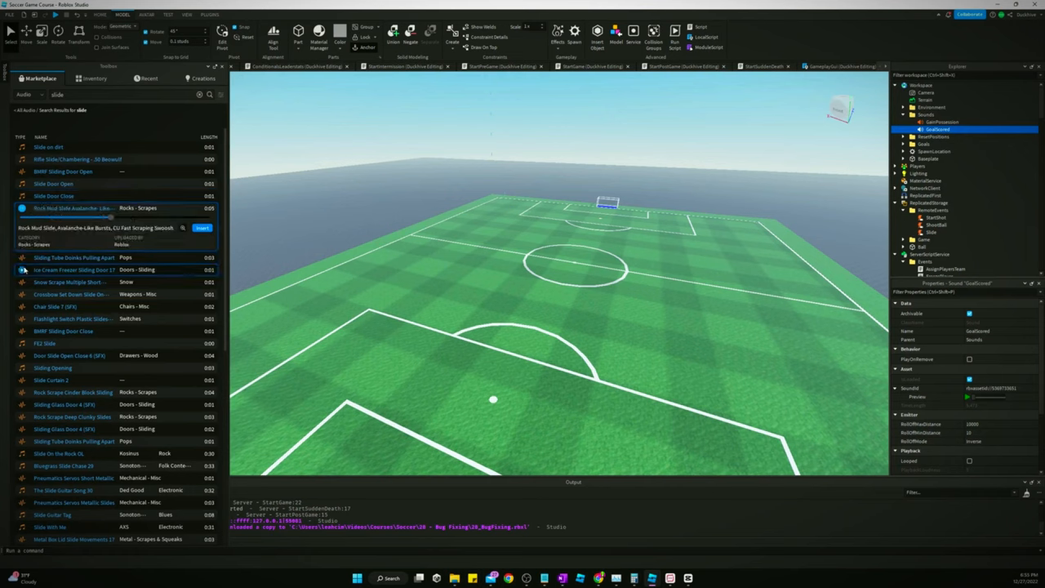
left_click(69, 257)
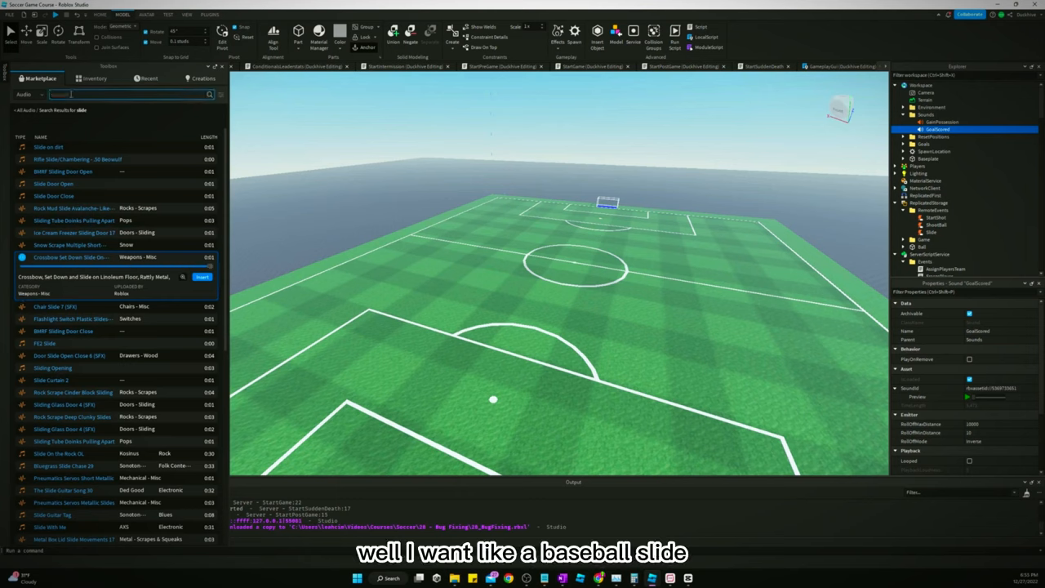
type("baseball slide")
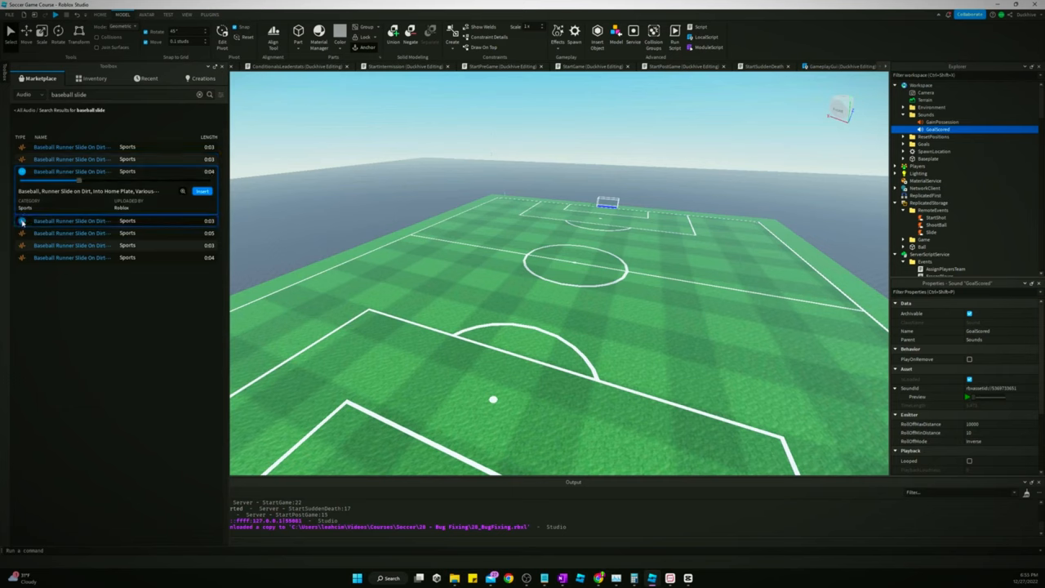
left_click(71, 208)
type("whistle")
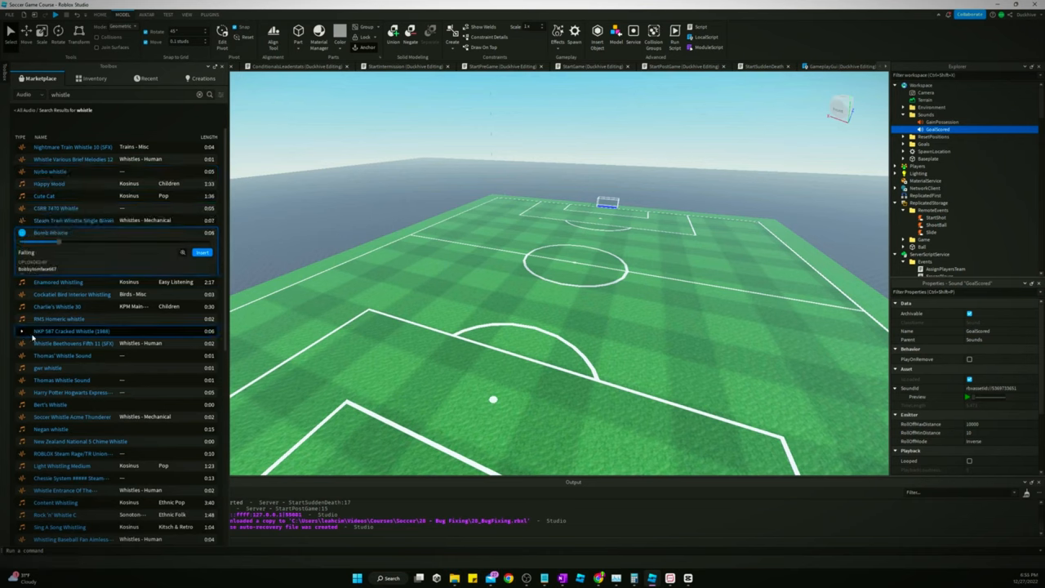
Preview a whistle, Energy Ball Bounce 2 and Punch/Kick Slight Hit clips.
left_click(62, 318)
type("ball")
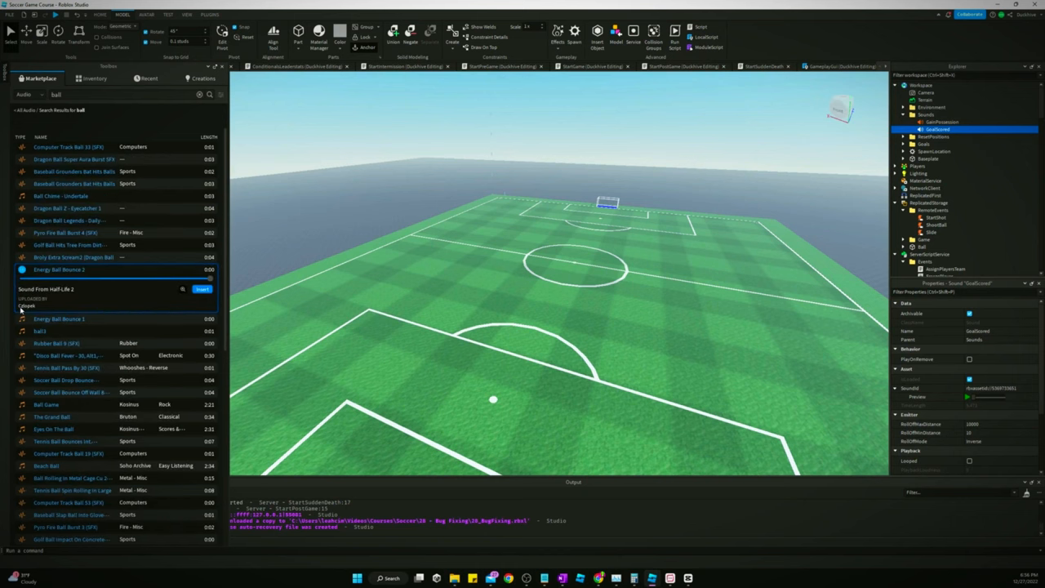
left_click(61, 294)
type("hit")
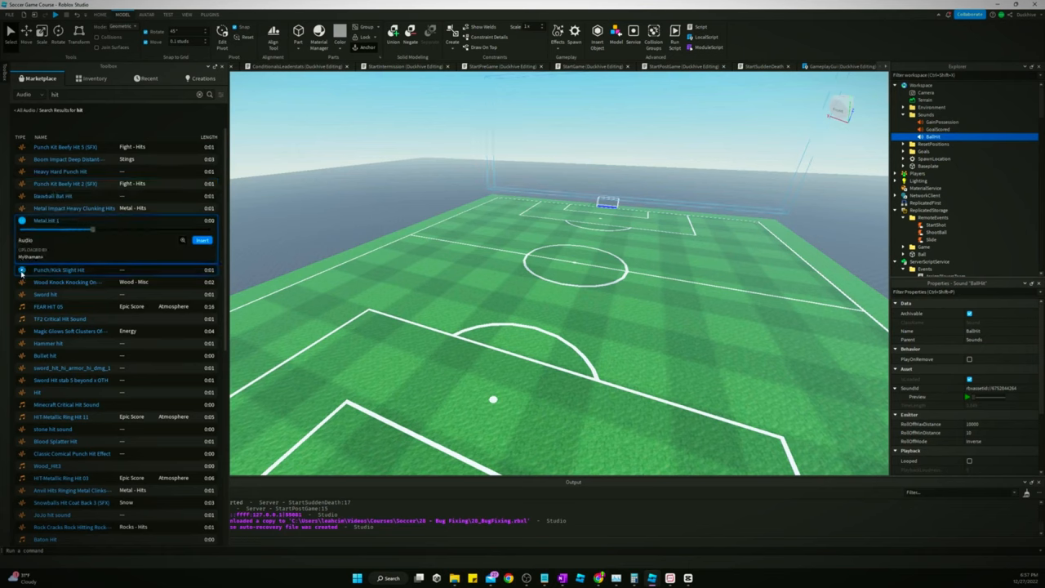
left_click(46, 258)
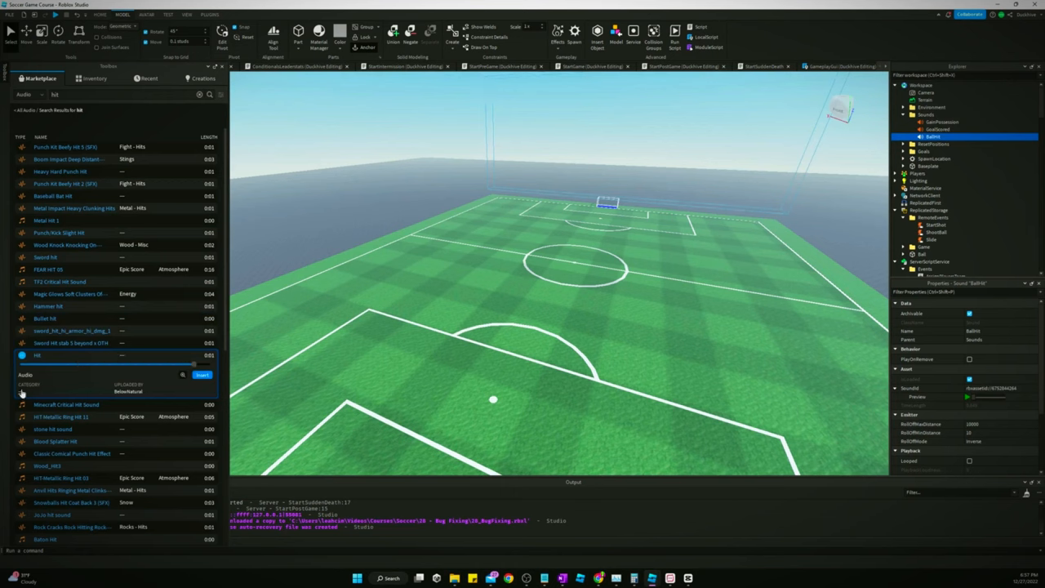
scroll("down", 3)
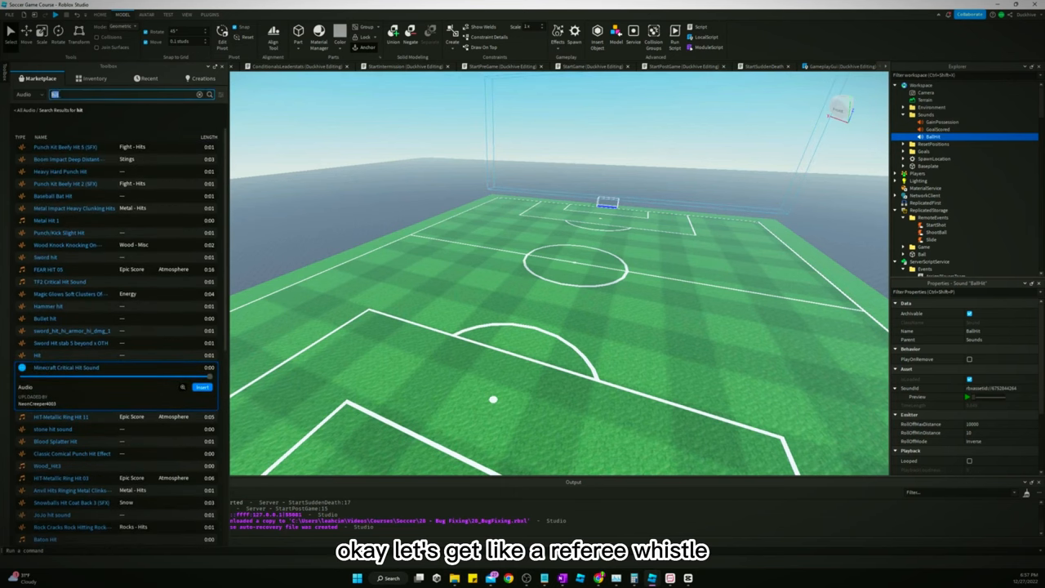
Search audio for 'referee whistle' and preview three of the whistle results.
type("referee whistle")
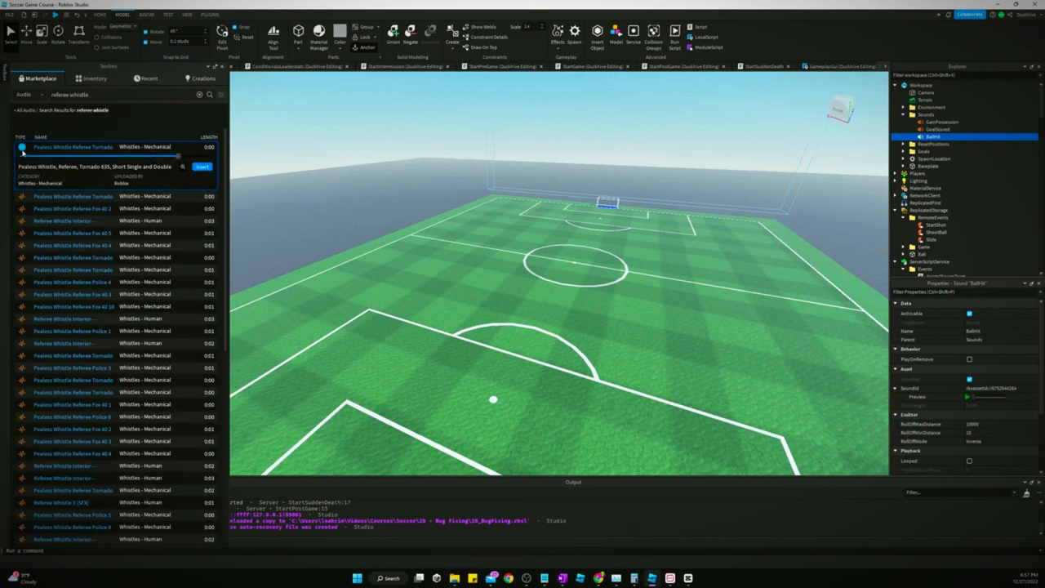
left_click(74, 184)
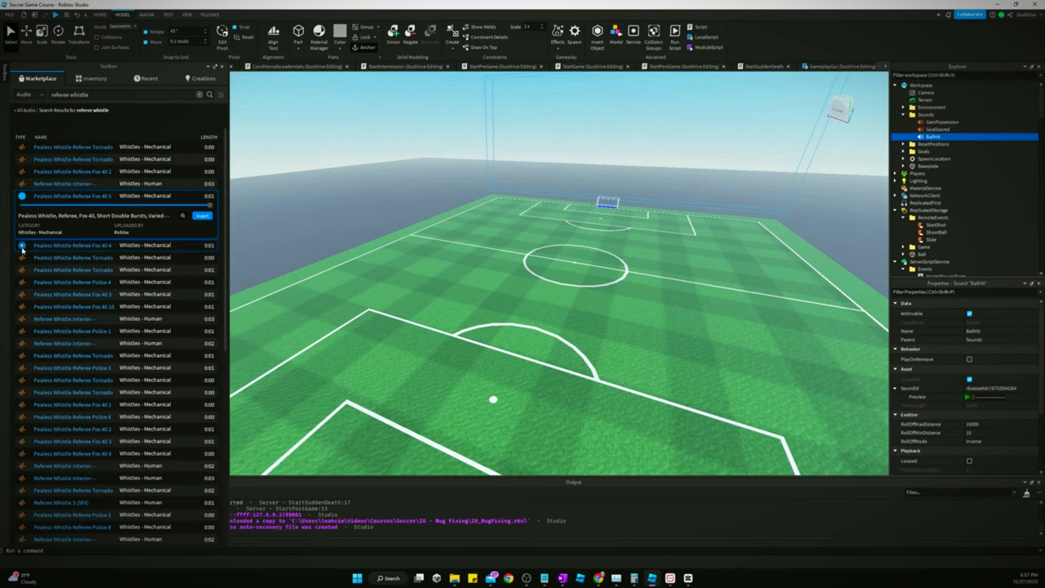
left_click(74, 233)
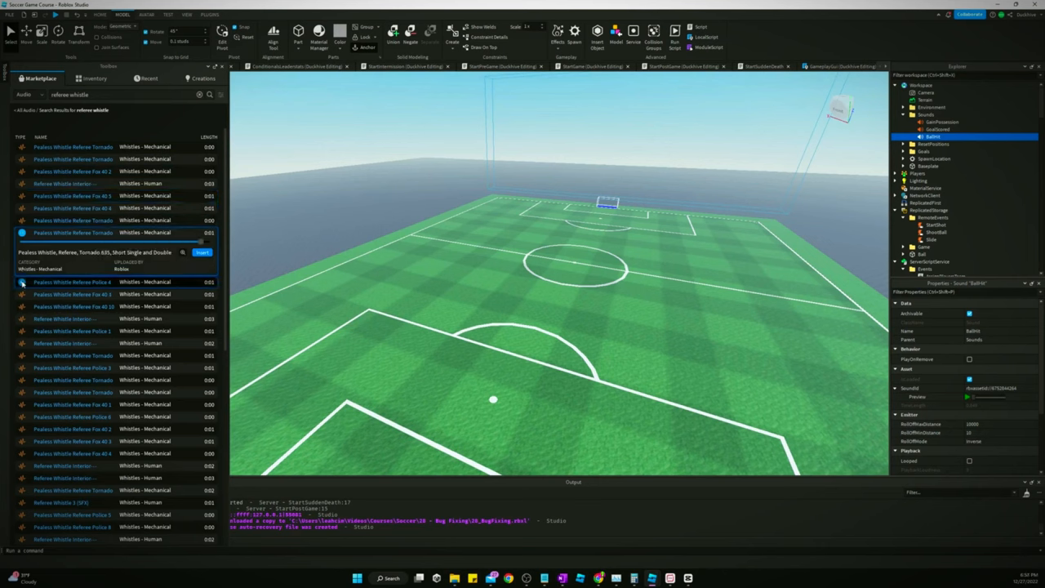
left_click(72, 257)
type("buildup")
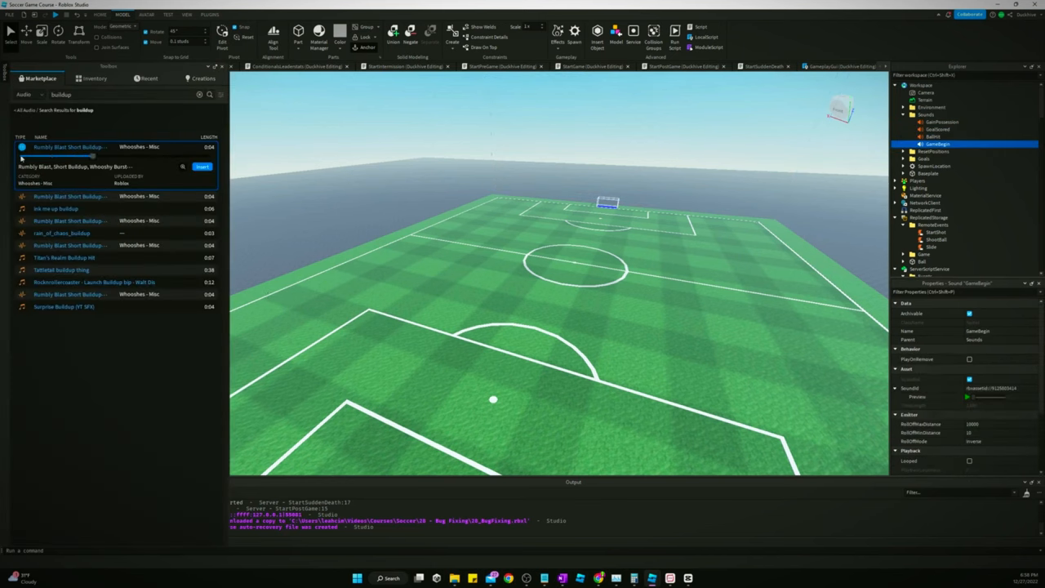
Preview a buildup clip, search audio for 'powerup', and insert the chosen sliding clip.
left_click(22, 196)
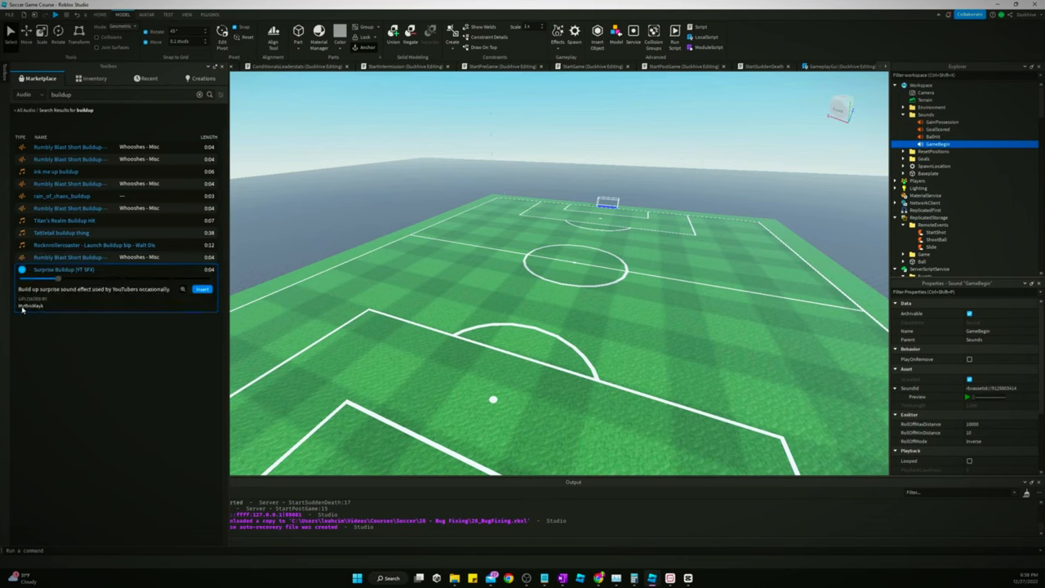
left_click(23, 269)
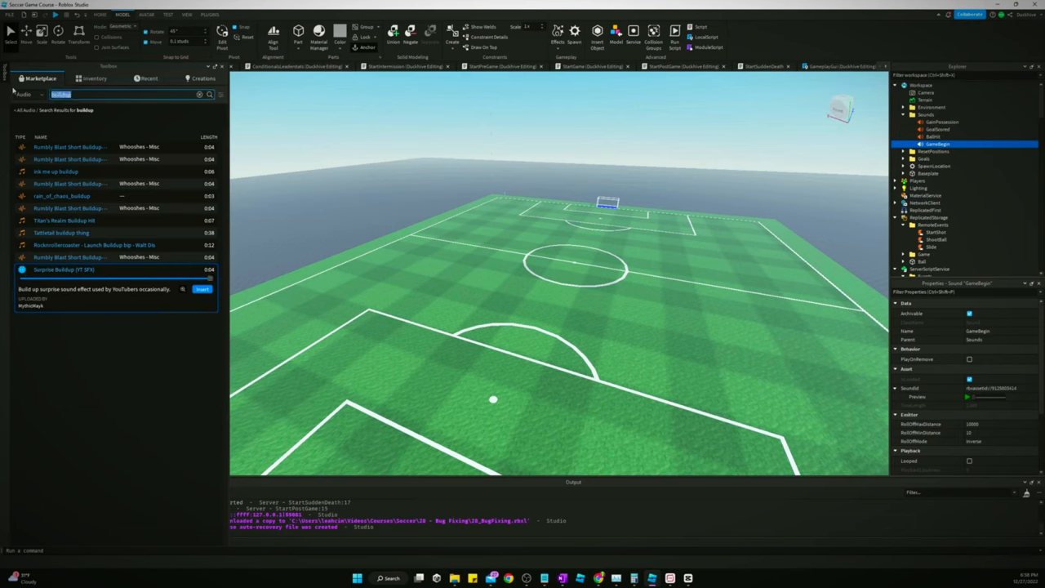
type("powerup")
type("sliding")
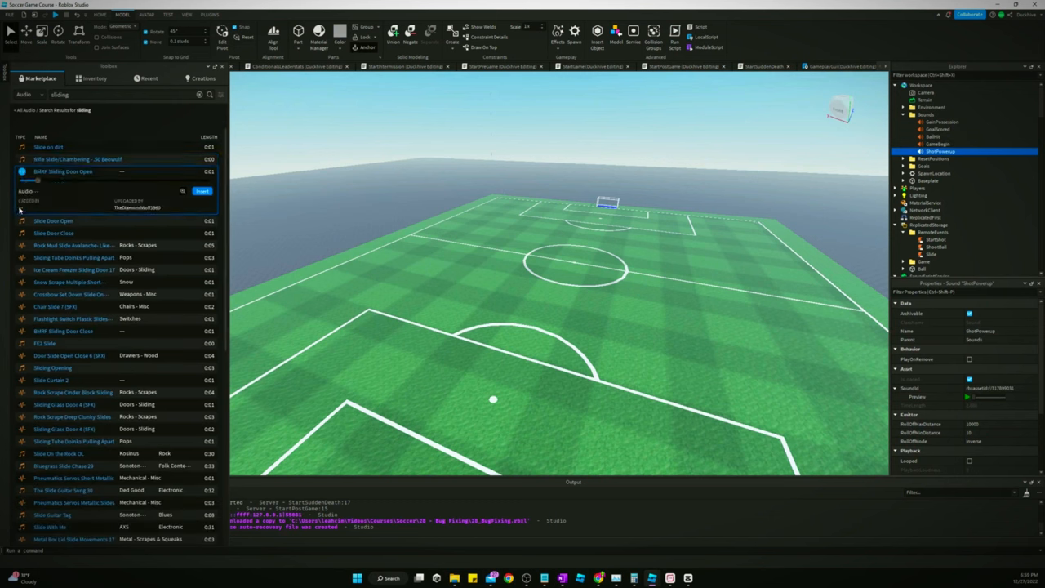
left_click(63, 184)
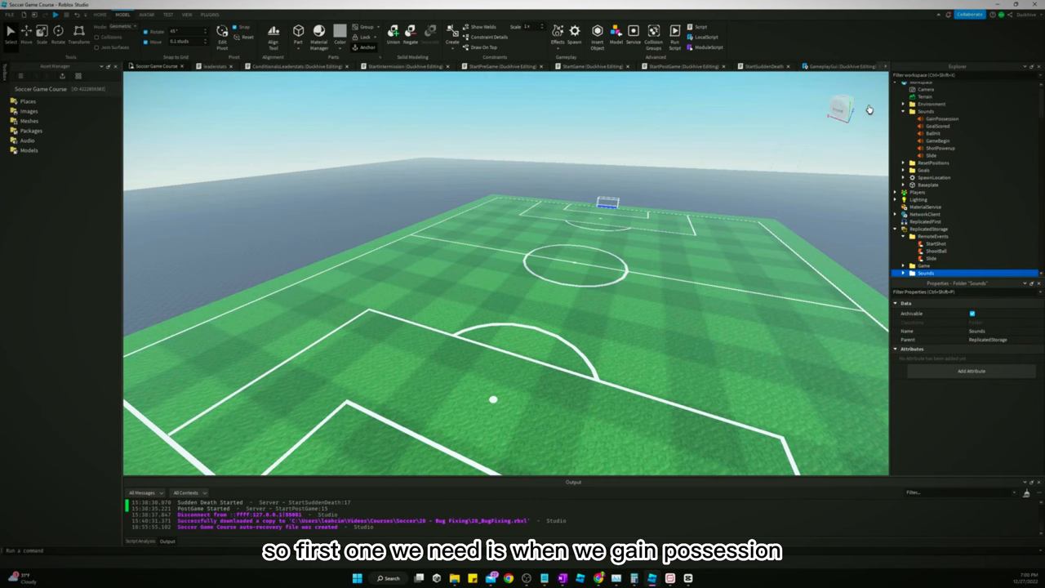
Add ball.GainPossession:Play() to the gainPossession handler in the GainPossession script.
double_click(943, 119)
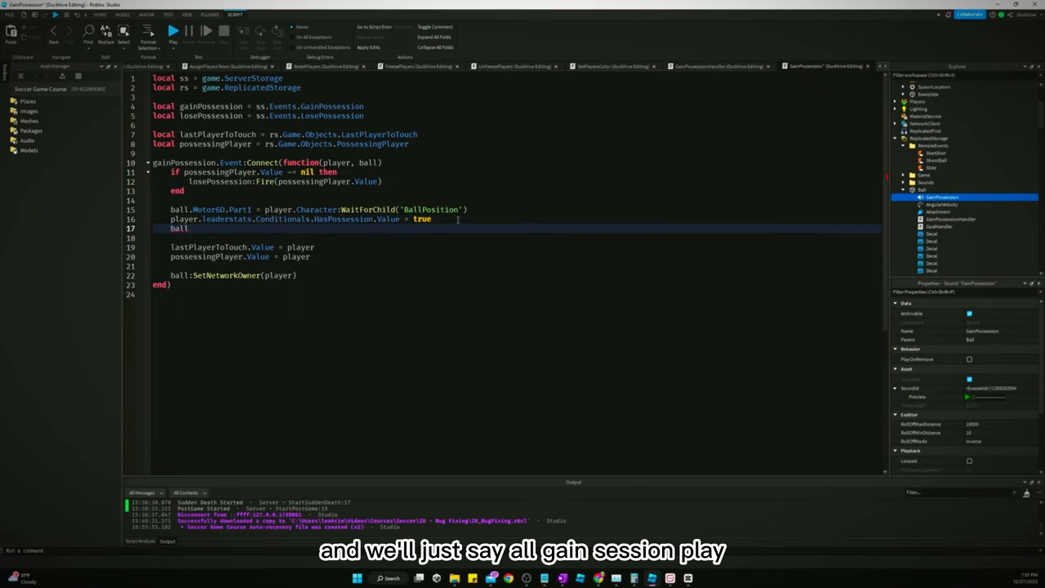
type(".GainP")
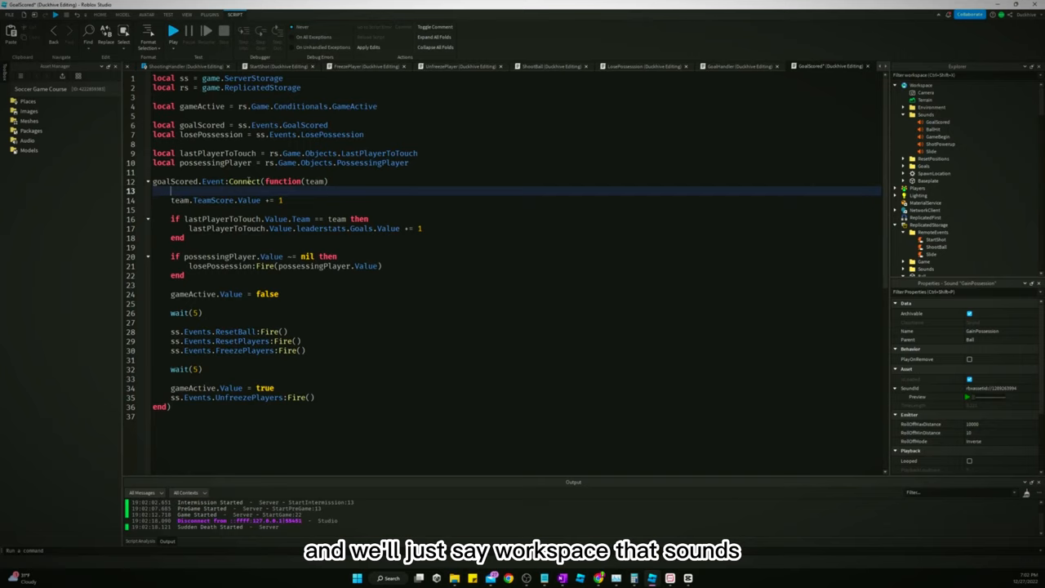
Add workspace.Sounds.GoalScored:Play() to the goalScored handler and check BallHit's settings.
type("workspace.Sounds")
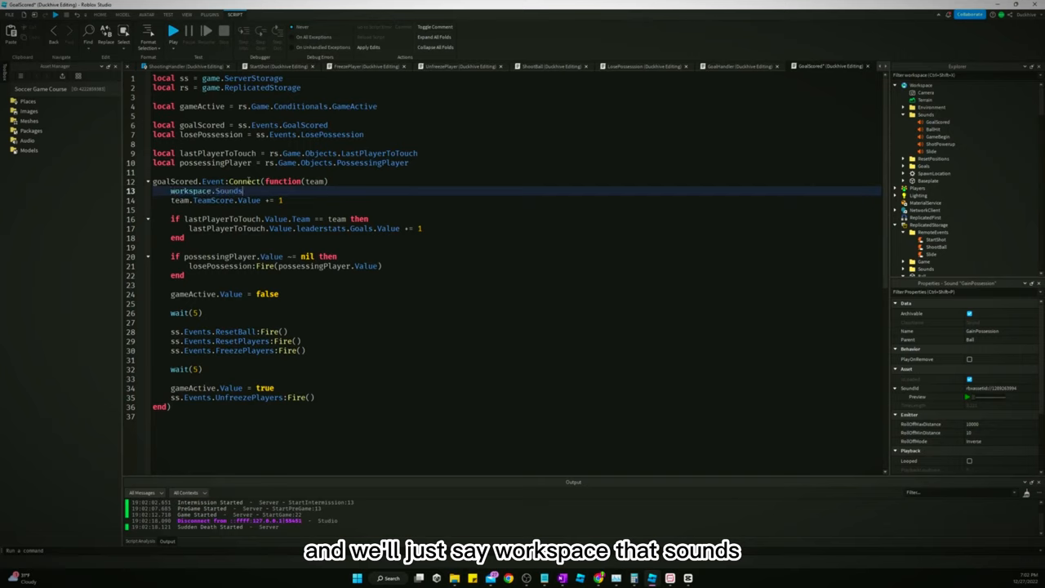
type(".GoalScored:Play(")
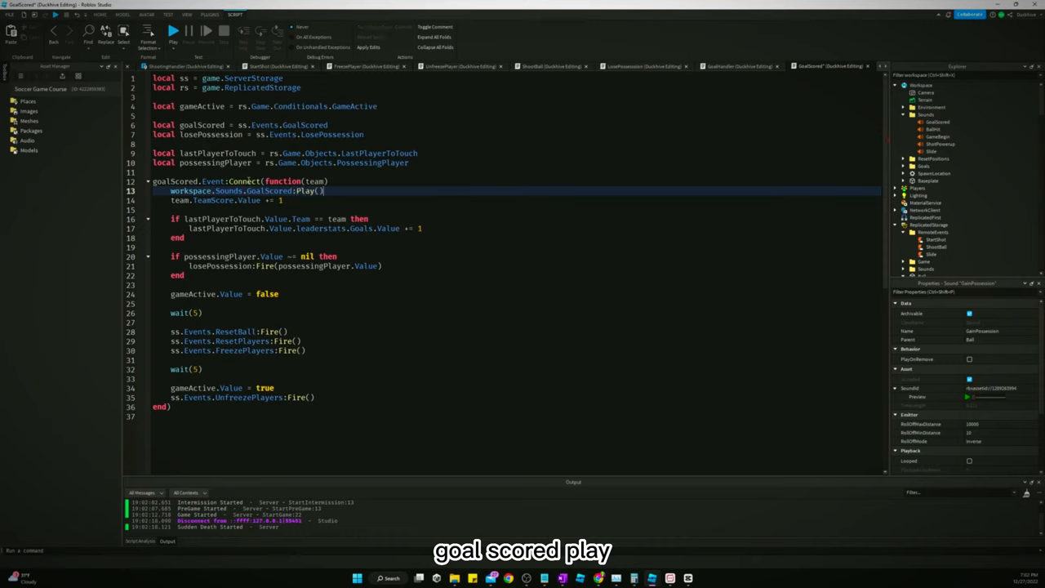
left_click(933, 129)
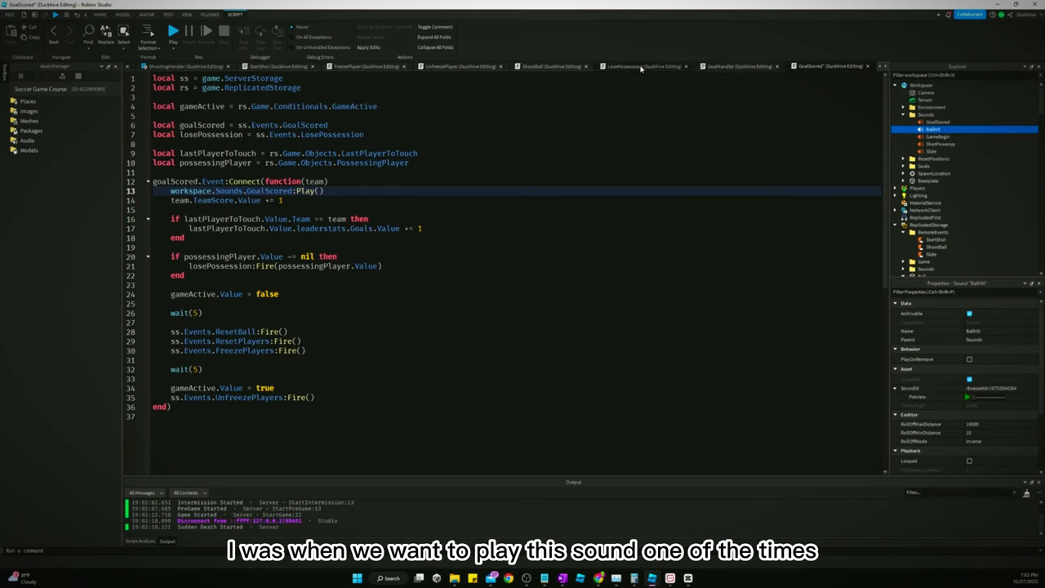
mouse_move(641, 66)
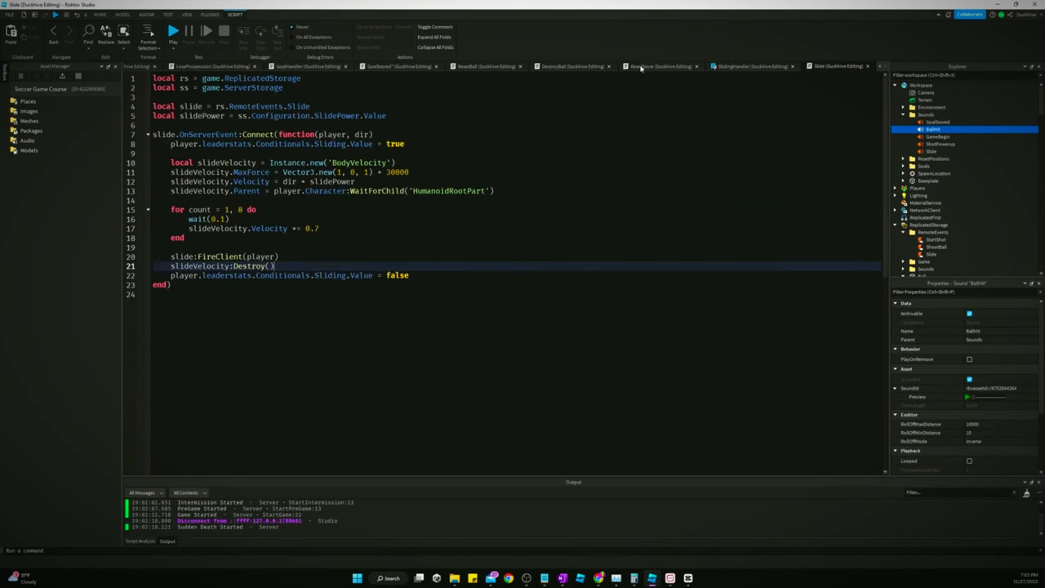
In ShootingHandler's ShootBall, add rs.Sounds.BallHit:Play() before firing, then inspect GameBegin's settings.
left_click(388, 66)
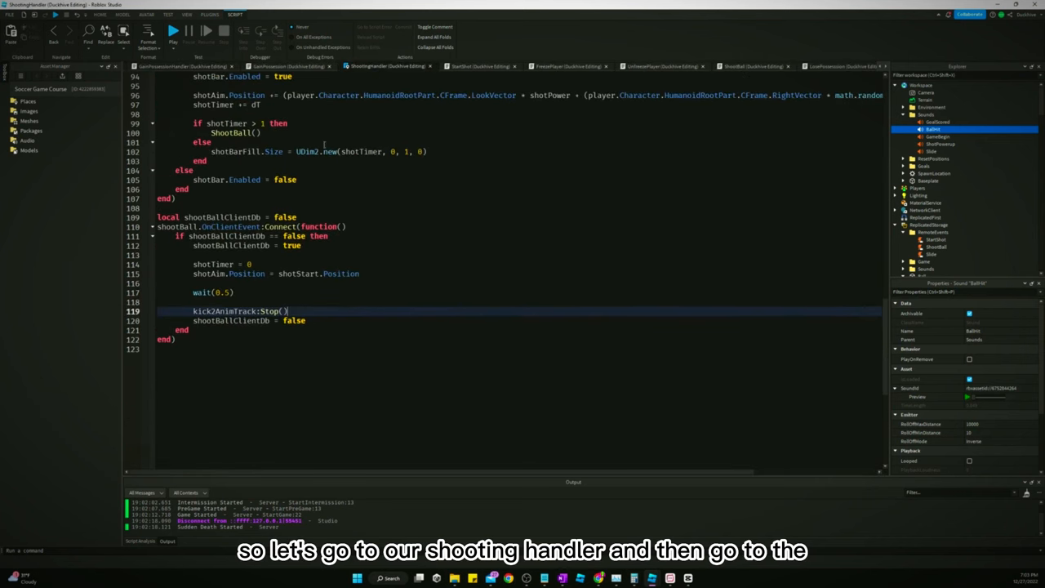
scroll("up", 3)
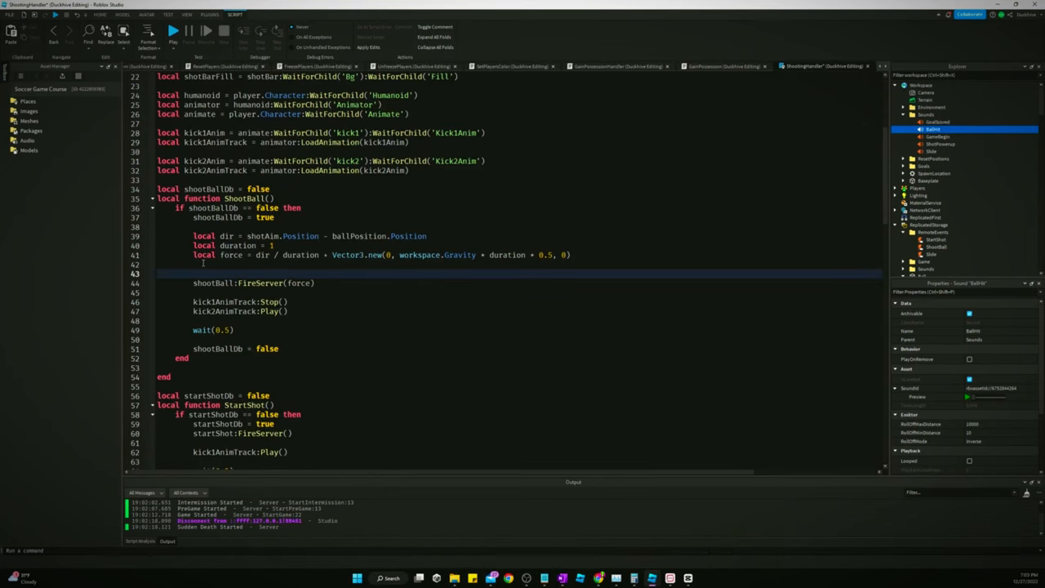
type("rs.Sounds")
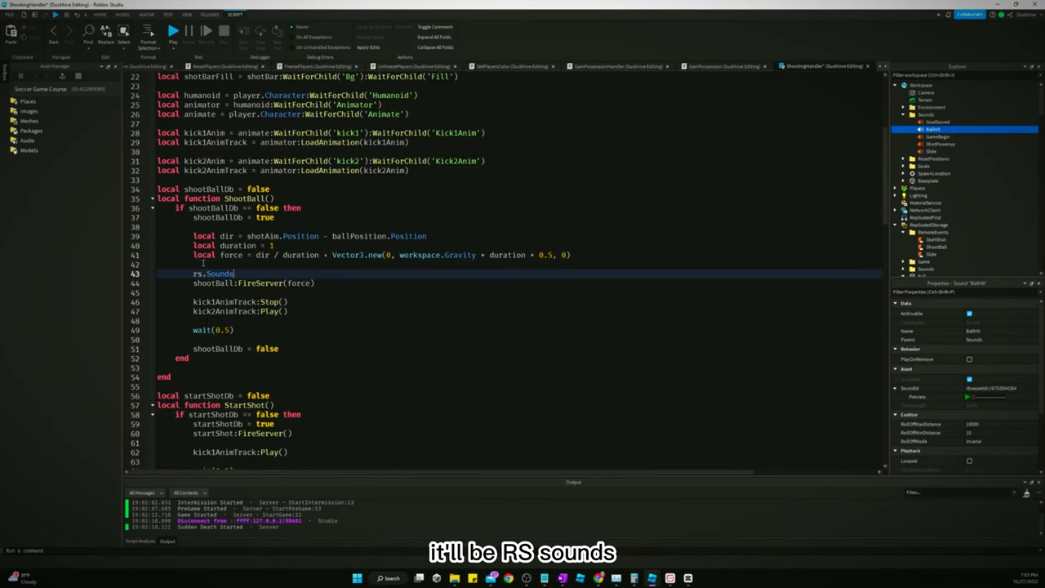
type("ball")
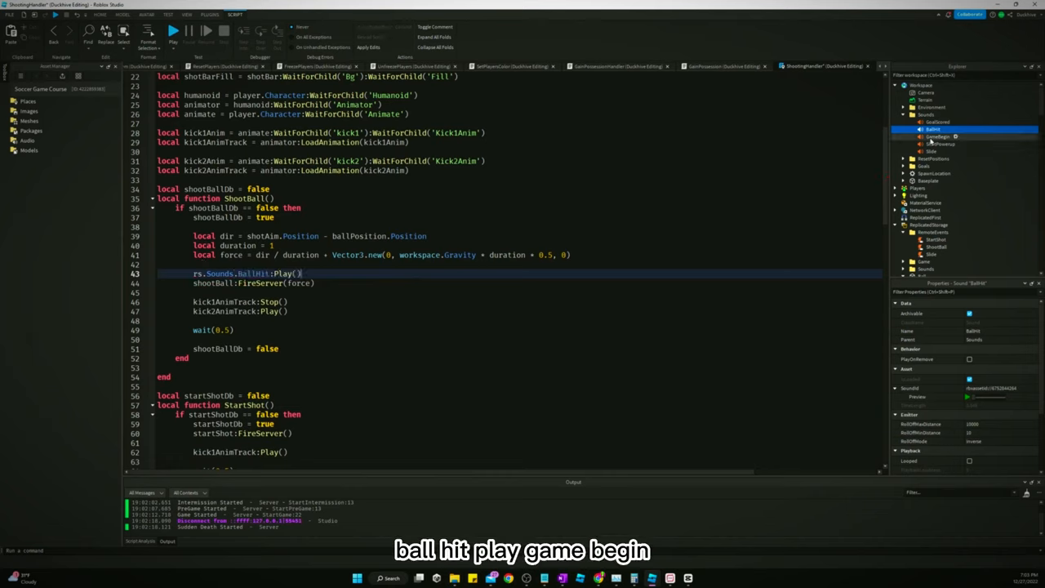
left_click(939, 129)
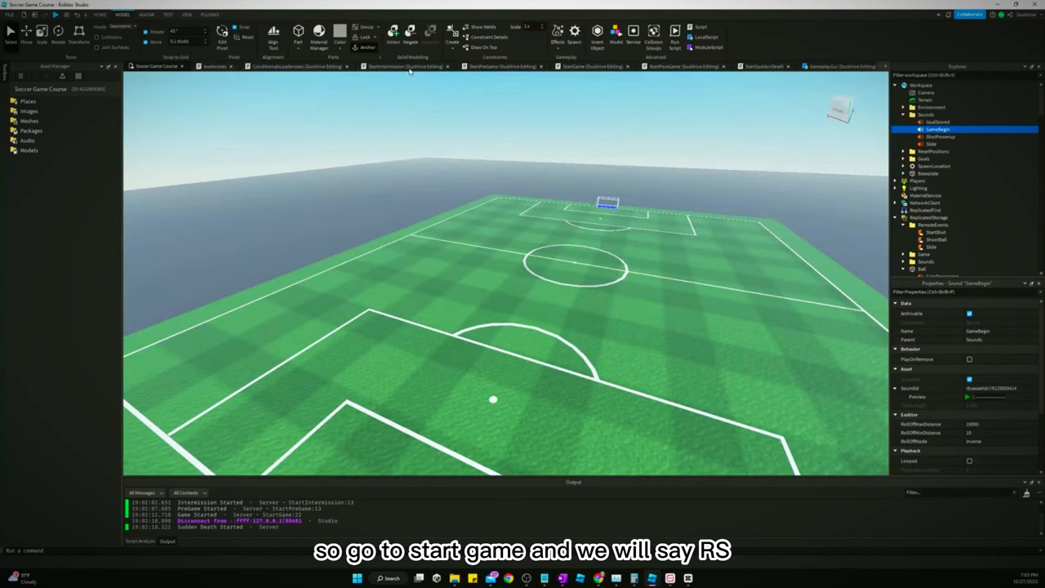
In StartGame, add workspace.Sounds.GameBegin:Play() after the UnfreezePlayers:Fire() line.
left_click(588, 66)
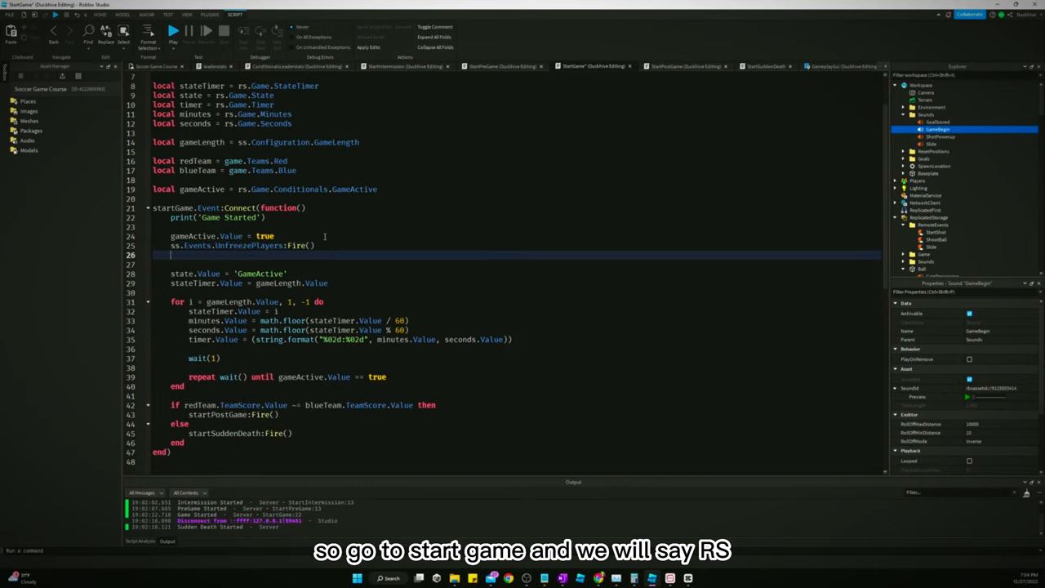
type("rs")
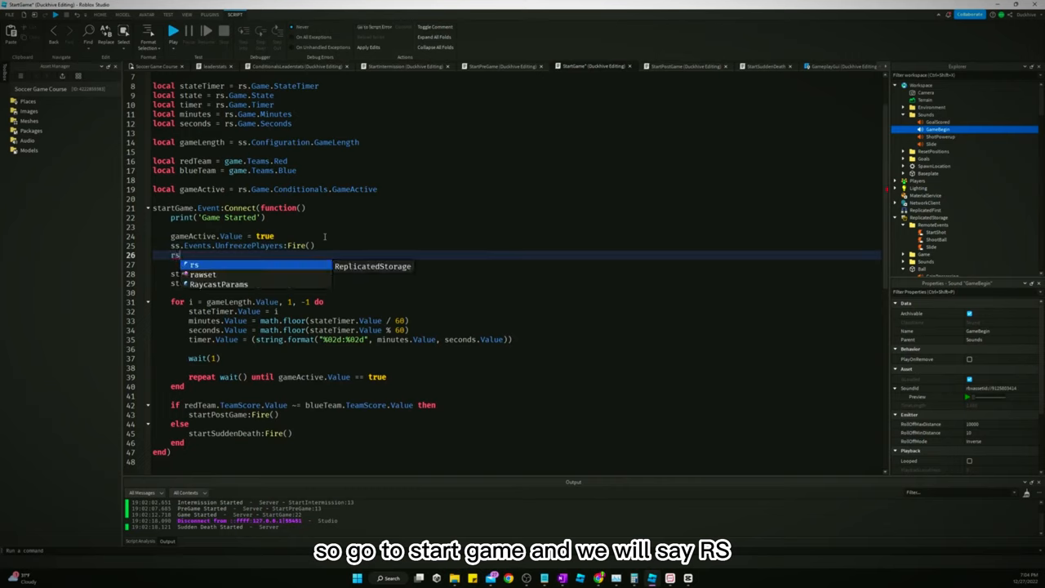
type("workspace.Sounds")
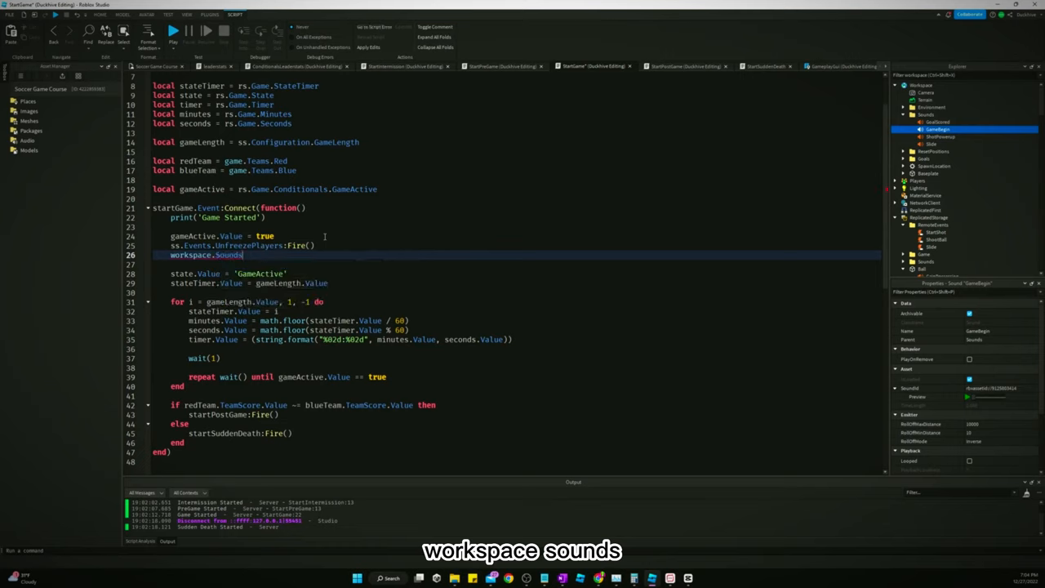
type(".GameBegin")
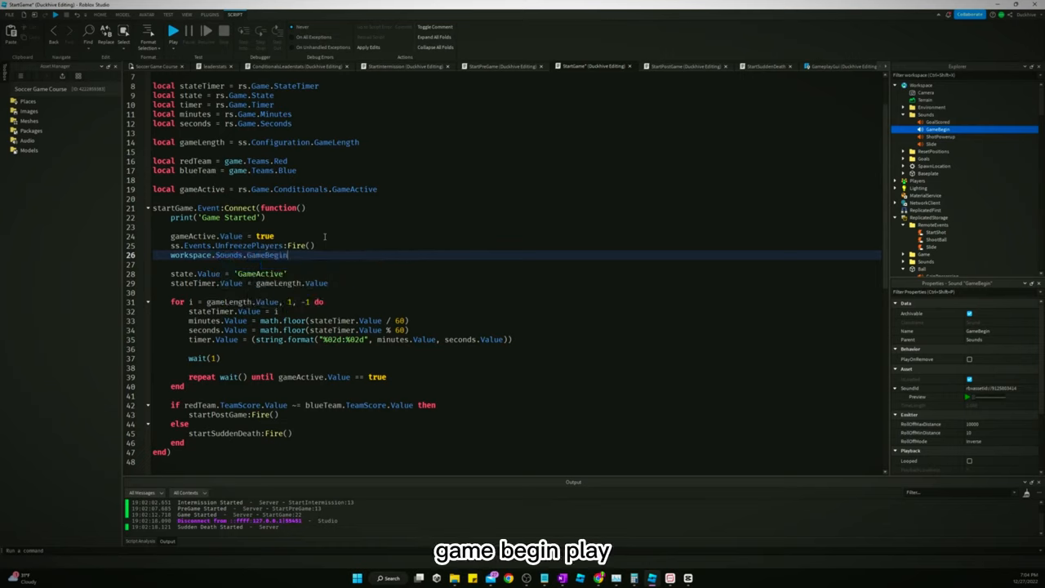
type(":Play()")
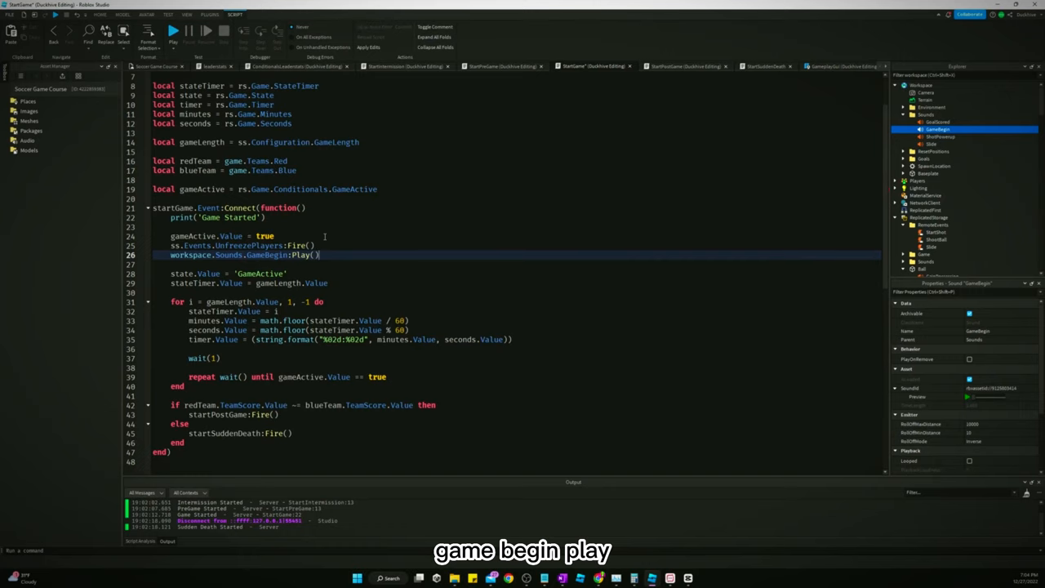
left_click(941, 137)
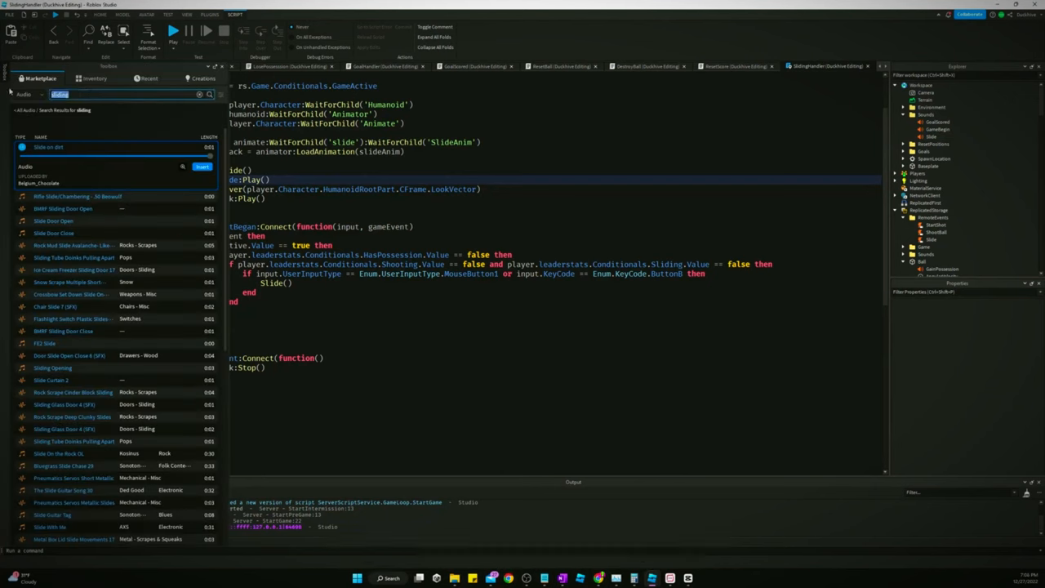
Search audio for 'explosion', then add workspace.Sounds.Explosion:Play() to the GoalScored script.
type("explosion")
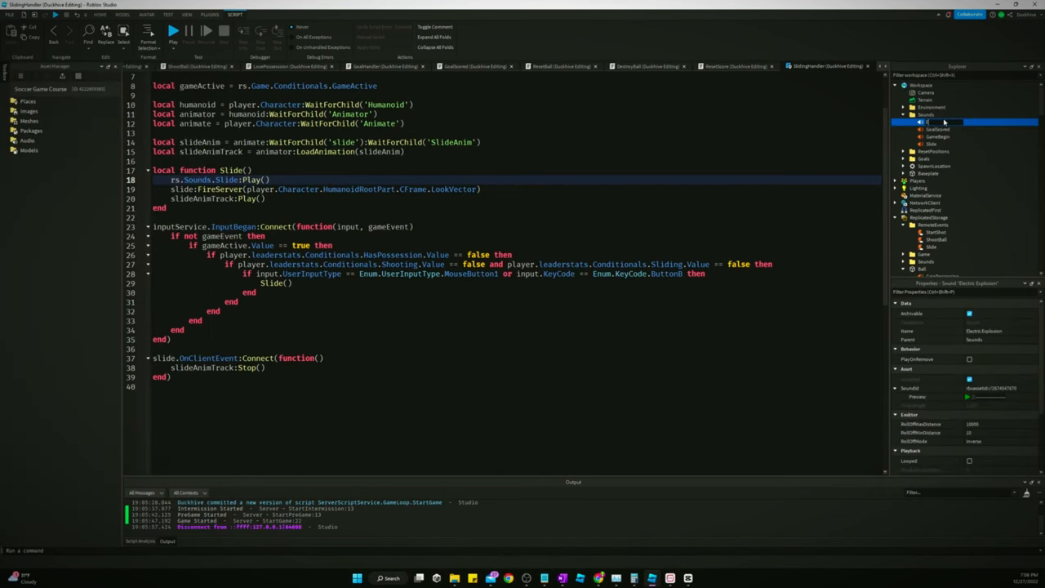
left_click(937, 129)
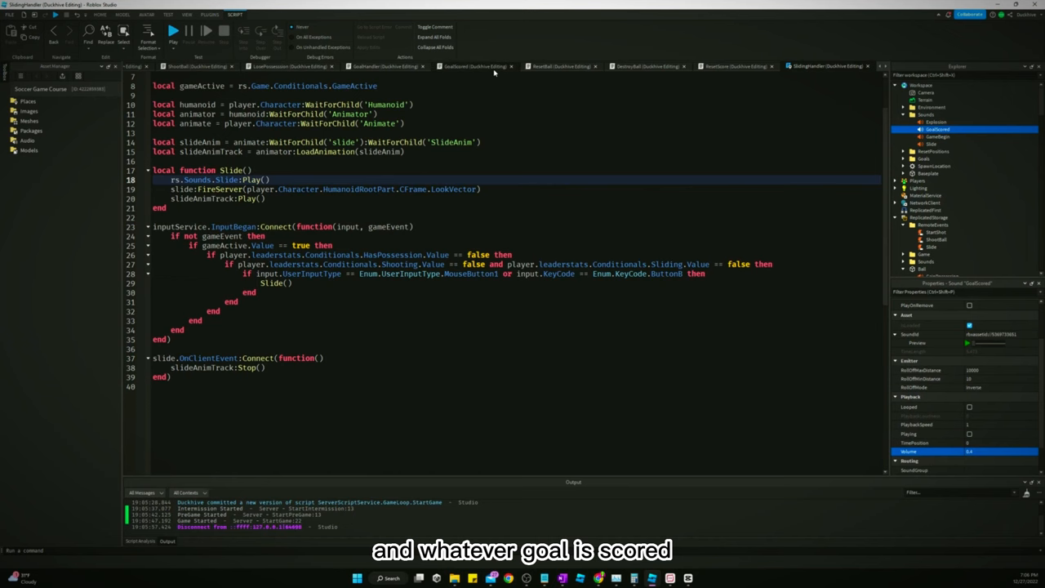
left_click(472, 67)
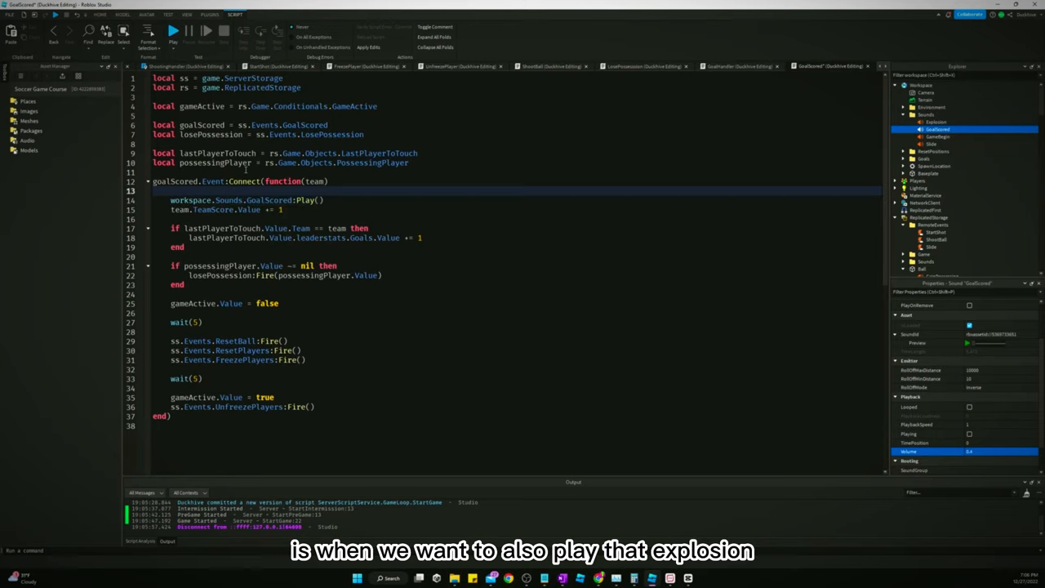
type("workspace.Sounds.Explosion:Play()")
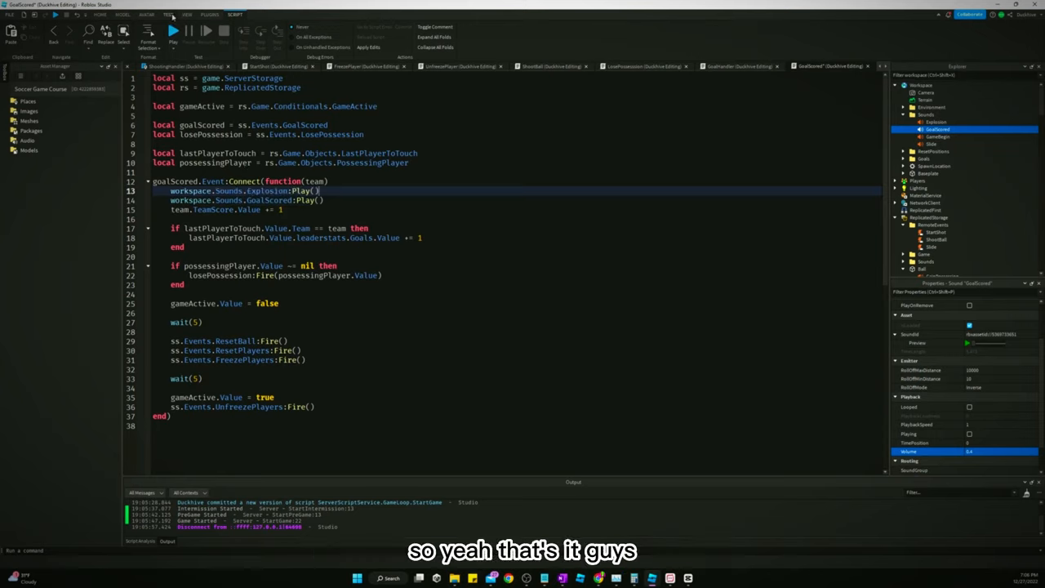